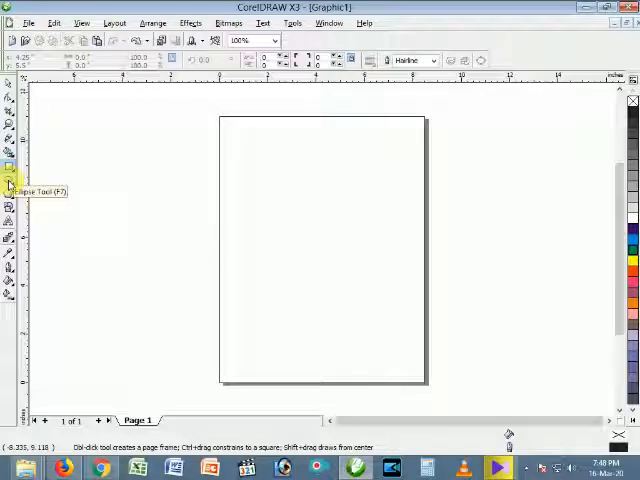
# Step: Select the Pick Tool so the property bar shows Letter size and inch units
pyautogui.click(9, 84)
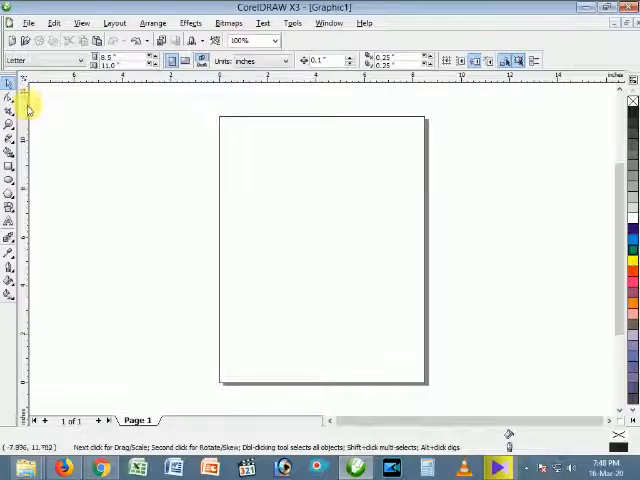
pyautogui.click(177, 420)
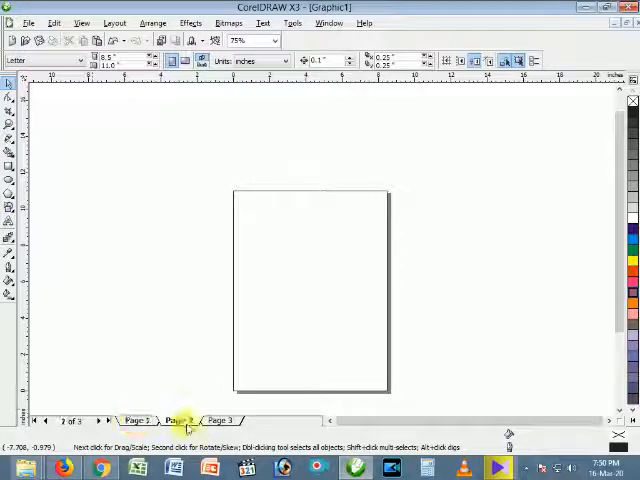
# Step: Switch the drawing window to Page 2 of the three-page document
pyautogui.click(138, 420)
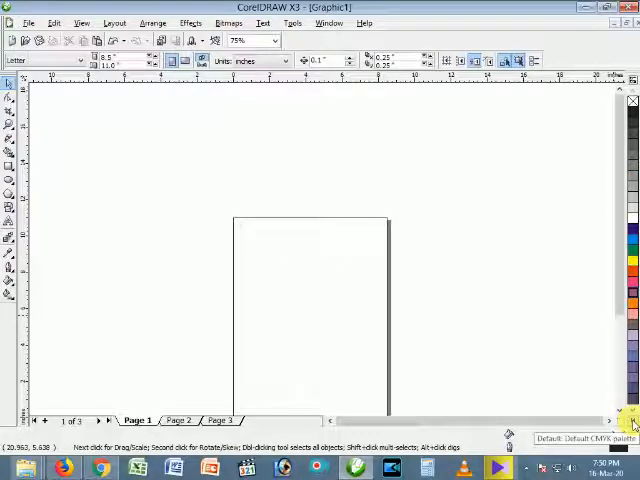
# Step: Show the preset paper sizes list, including Legal, Tabloid and A4
pyautogui.click(85, 59)
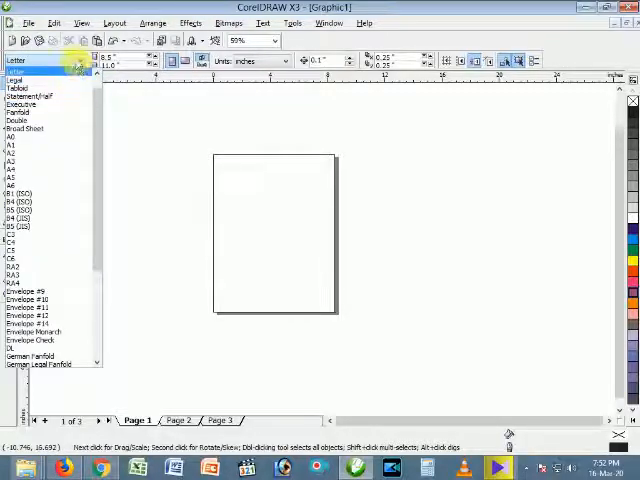